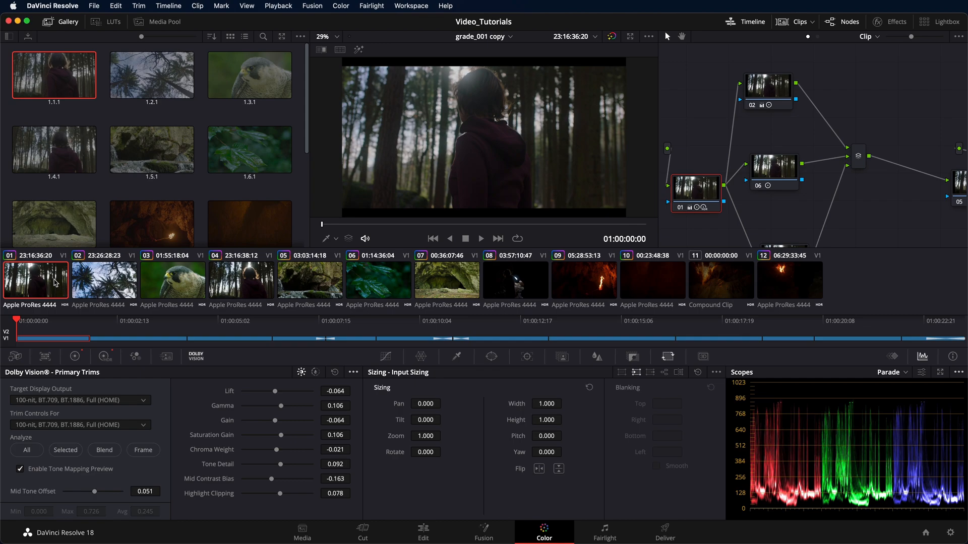
{"action": "mouse_move", "coordinate": [101, 295]}
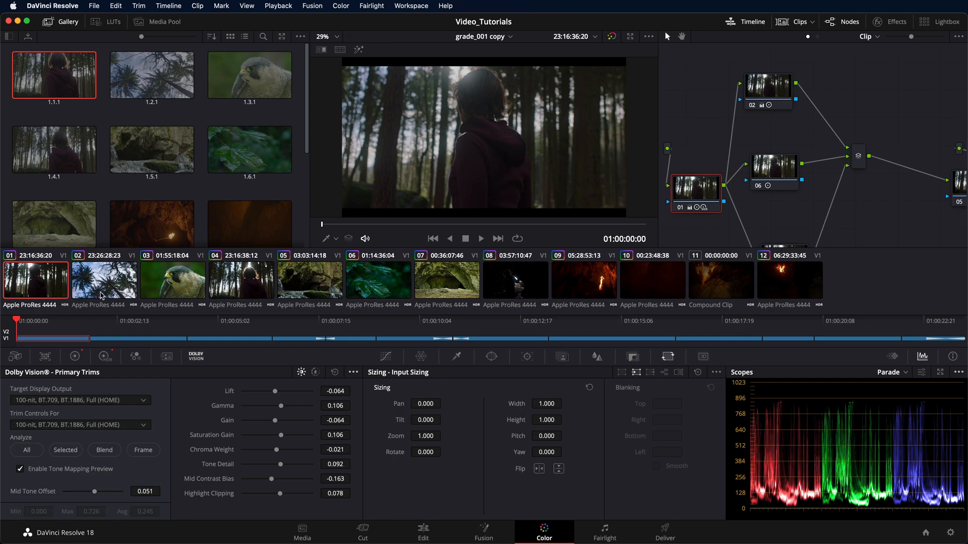
- Compare Dolby Vision trims of the falcon and tree clips, ending on the falcon clip
{"action": "left_click", "coordinate": [173, 281]}
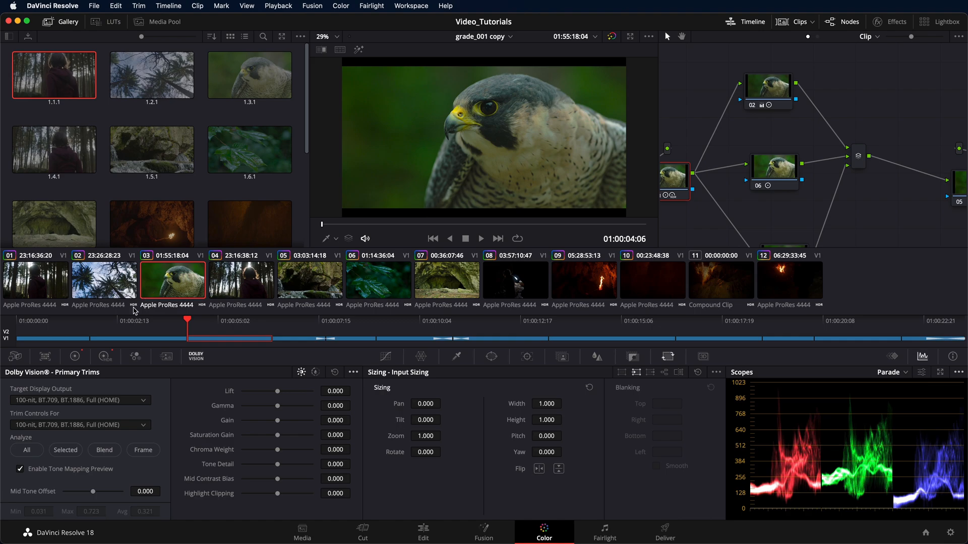
{"action": "mouse_move", "coordinate": [64, 469]}
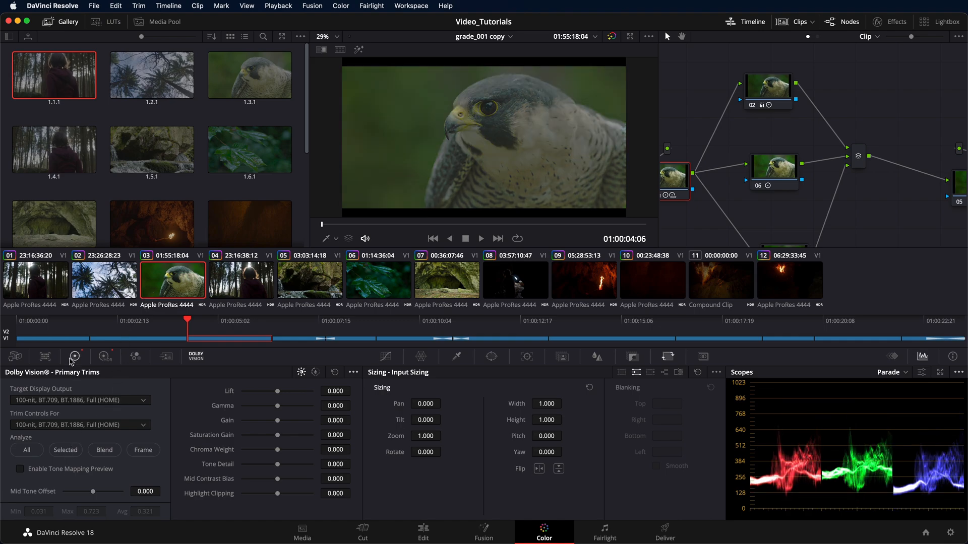
{"action": "left_click", "coordinate": [104, 282]}
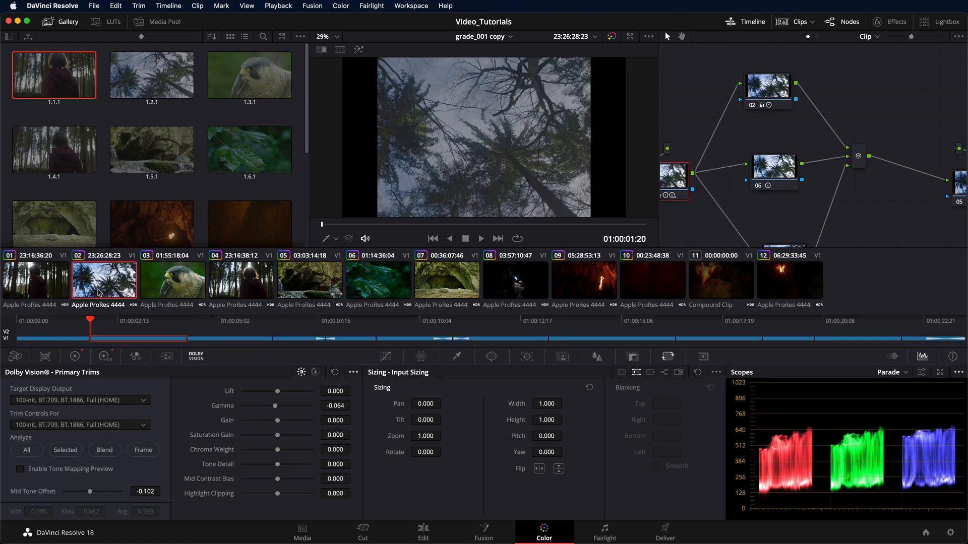
{"action": "left_click", "coordinate": [173, 284]}
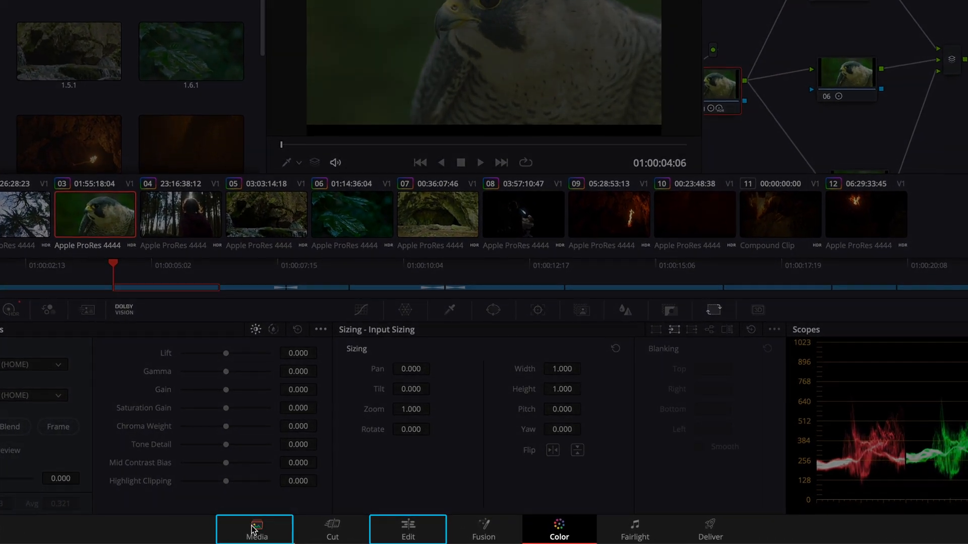
- On the Media page, export grade_001 copy's Dolby Vision metadata as XML
{"action": "left_click", "coordinate": [256, 529]}
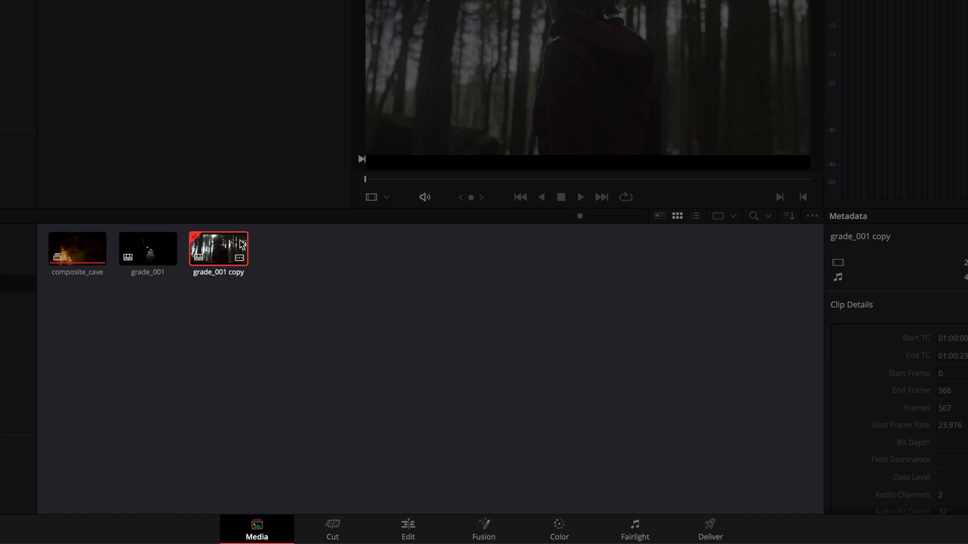
{"action": "right_click", "coordinate": [217, 248]}
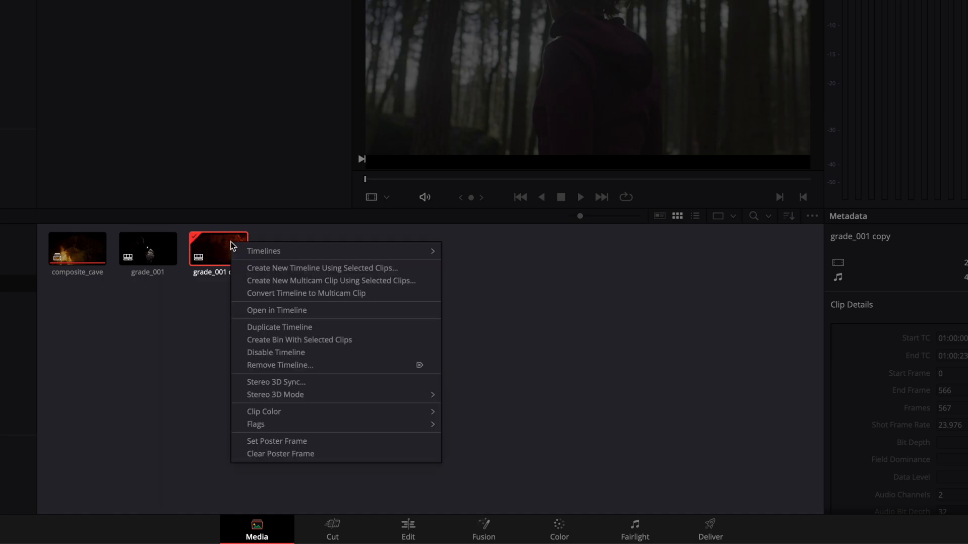
{"action": "mouse_move", "coordinate": [263, 250]}
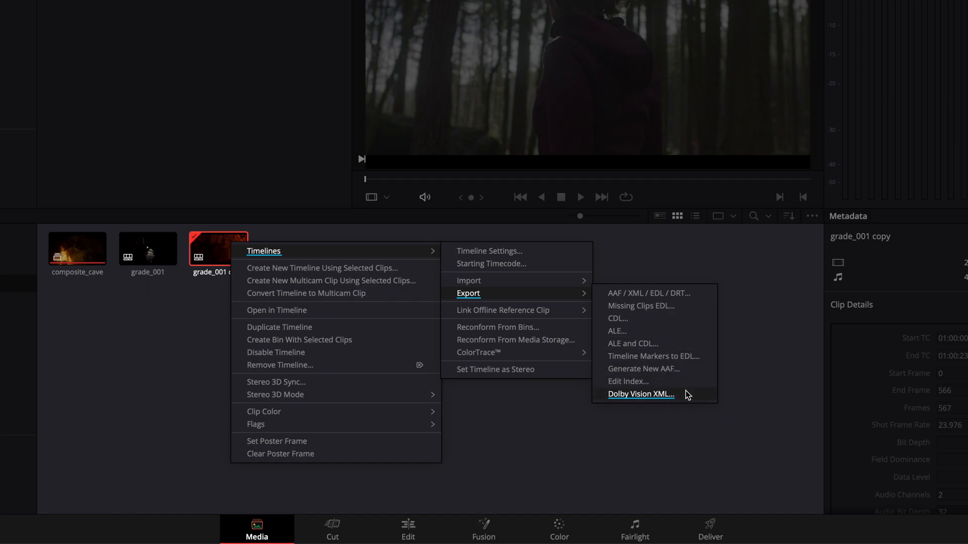
{"action": "left_click", "coordinate": [640, 394]}
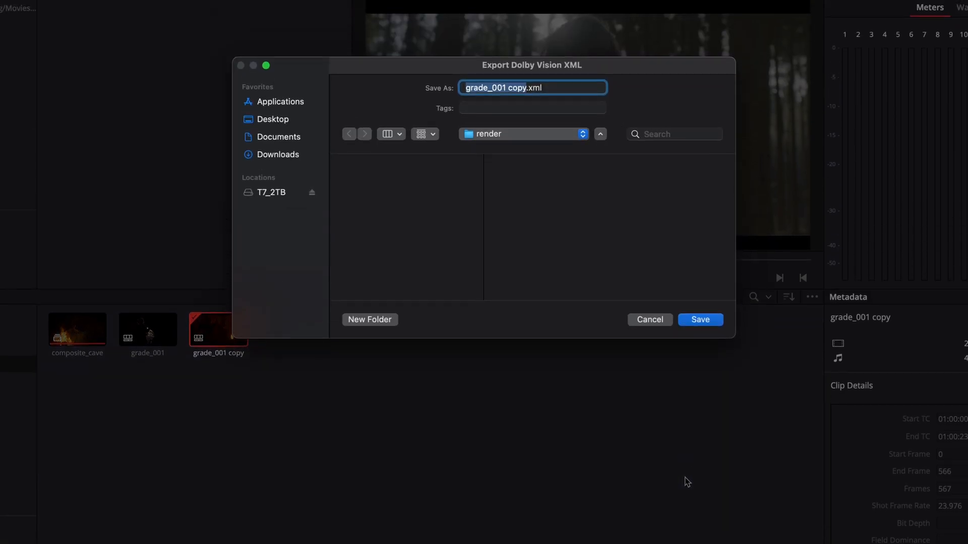
{"action": "mouse_move", "coordinate": [700, 324]}
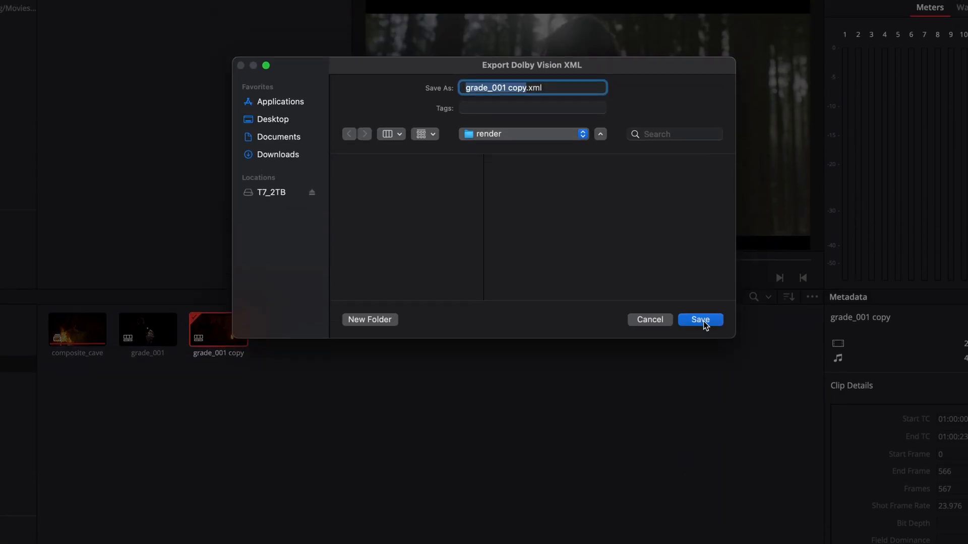
- Save the XML to the render folder and export as version 4.0 with P3-D65 primaries
{"action": "left_click", "coordinate": [699, 320]}
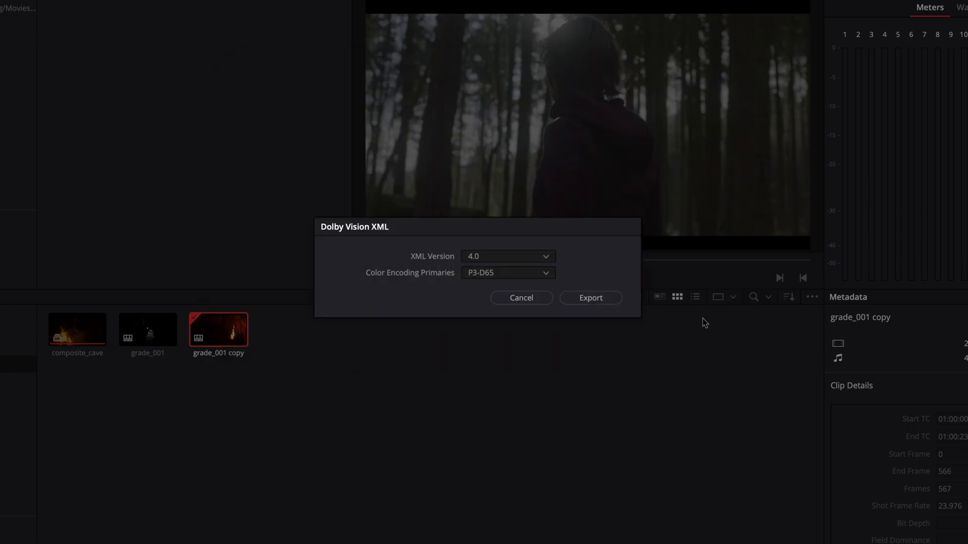
{"action": "left_click", "coordinate": [506, 256]}
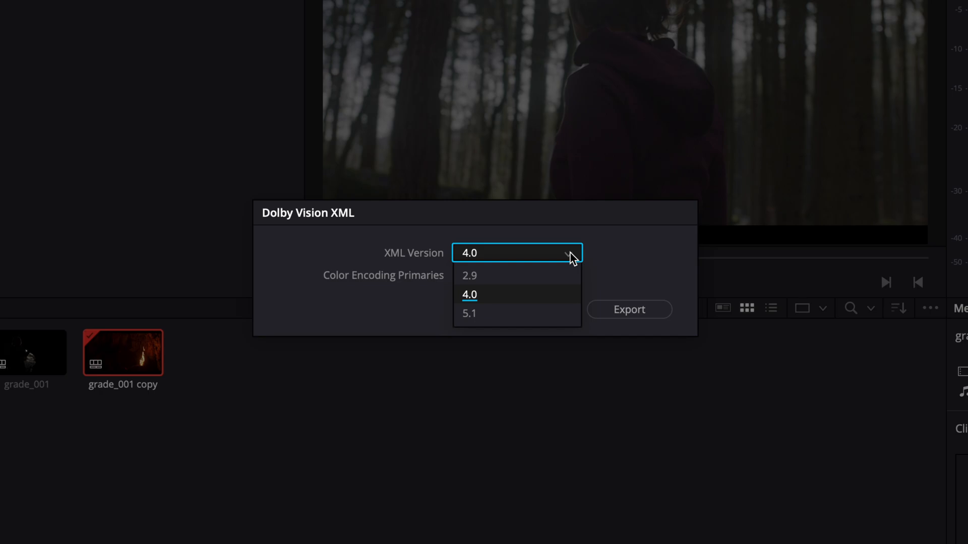
{"action": "left_click", "coordinate": [470, 294]}
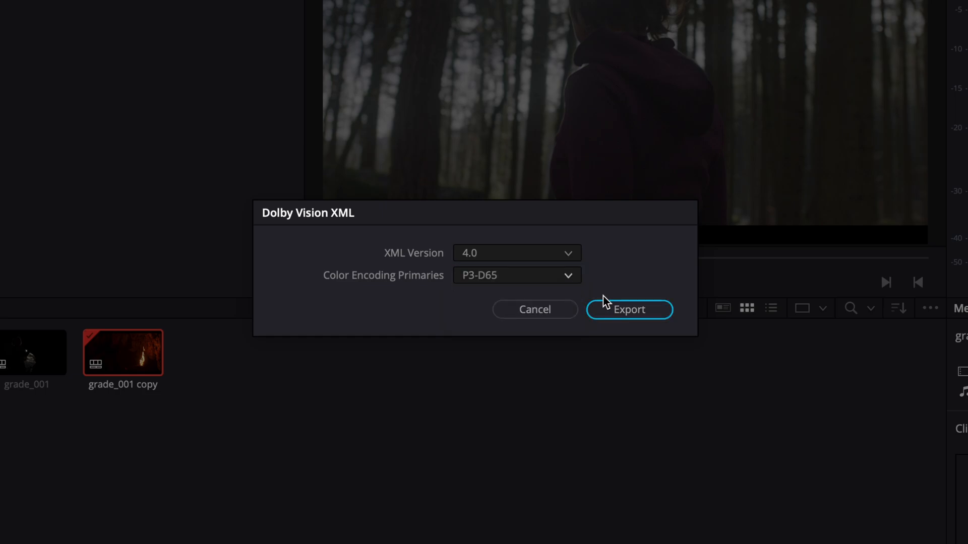
{"action": "left_click", "coordinate": [629, 309]}
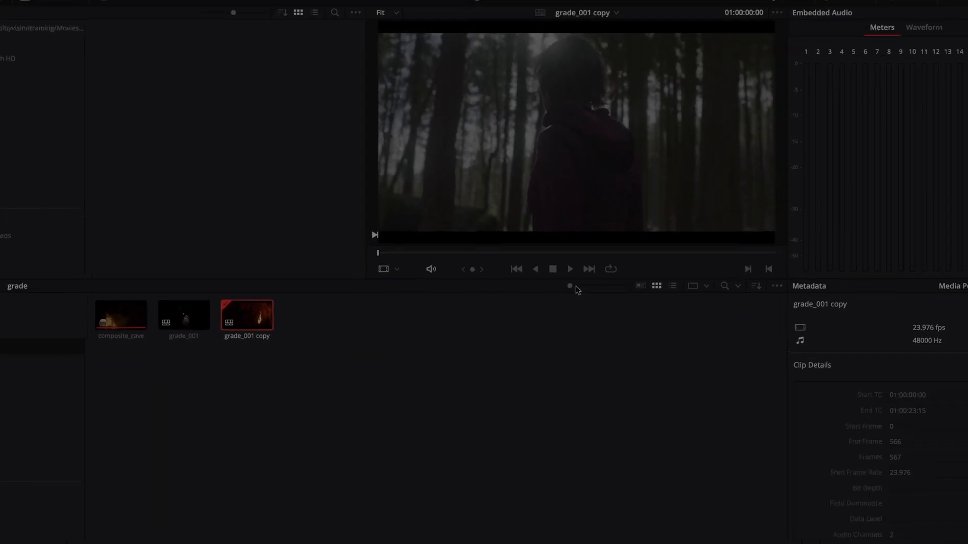
- On the Deliver page, set a custom QuickTime ProRes 4444 XQ export at 3840x2160, 23.976 fps
{"action": "left_click", "coordinate": [664, 533]}
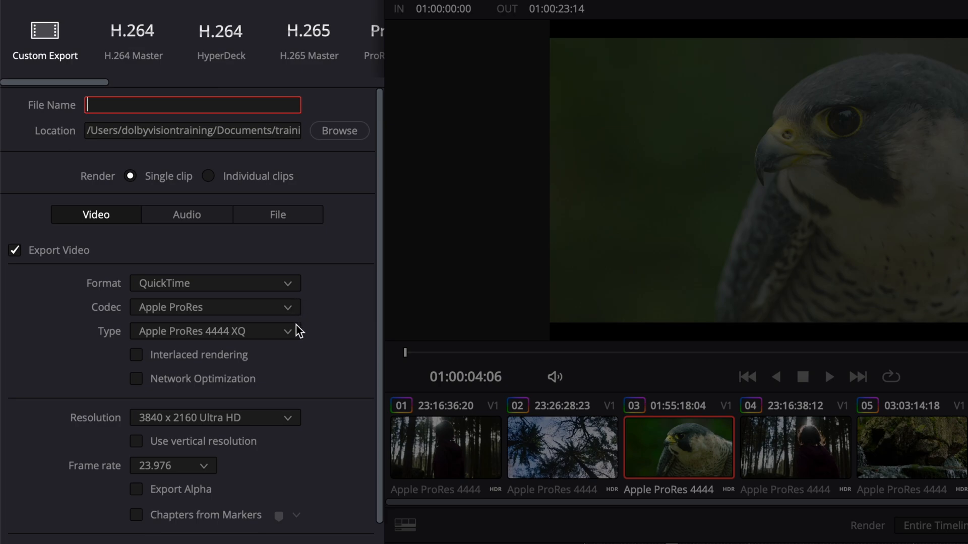
{"action": "left_click", "coordinate": [214, 331]}
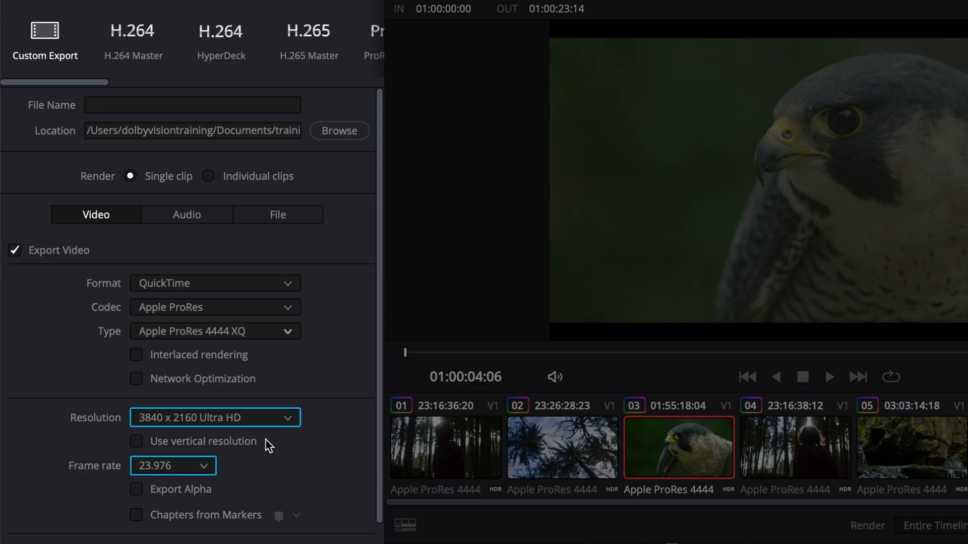
- Name the render file DV_Export_Master and scroll through the render settings
{"action": "left_click", "coordinate": [192, 105]}
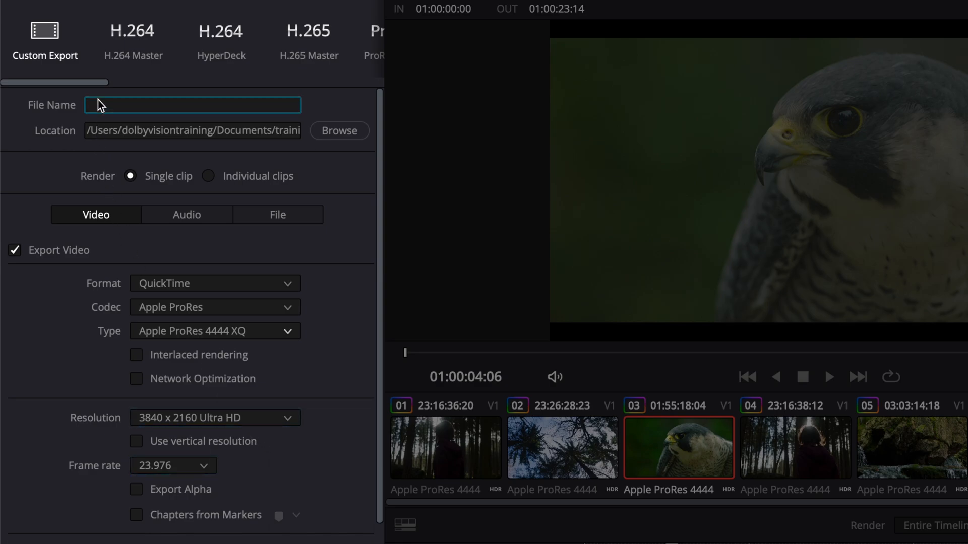
{"action": "type", "text": "DVEx"}
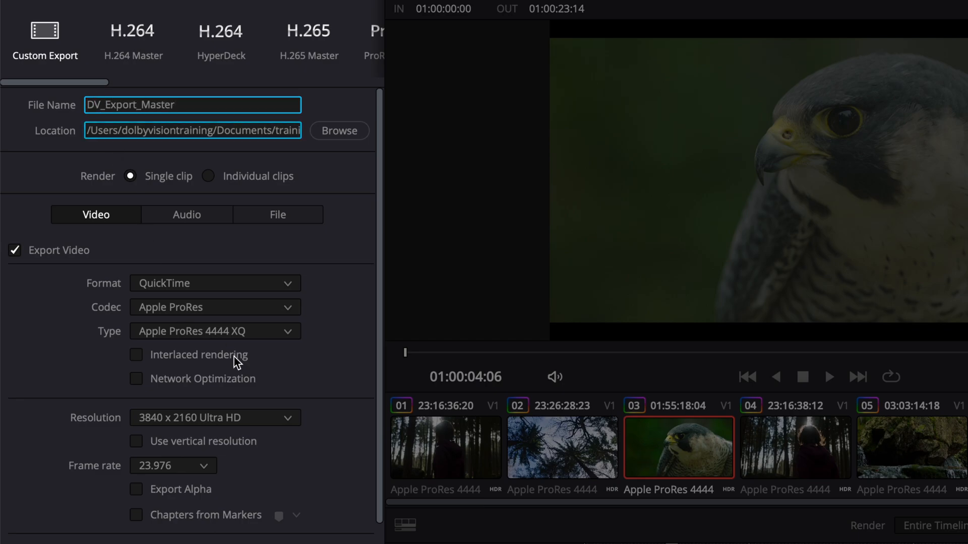
{"action": "scroll", "scroll_direction": "down", "scroll_amount": 3}
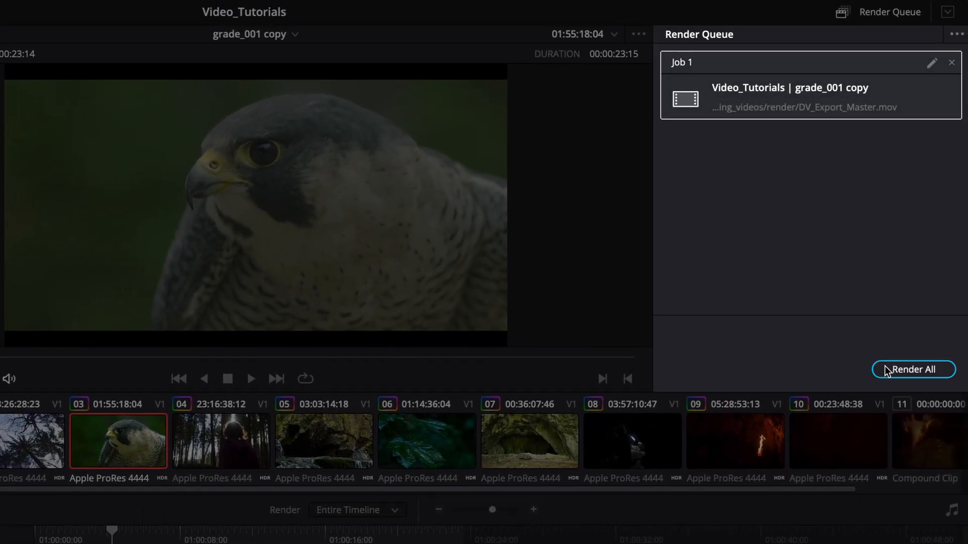
- Render All to start rendering Job 1, DV_Export_Master.mov
{"action": "left_click", "coordinate": [914, 369]}
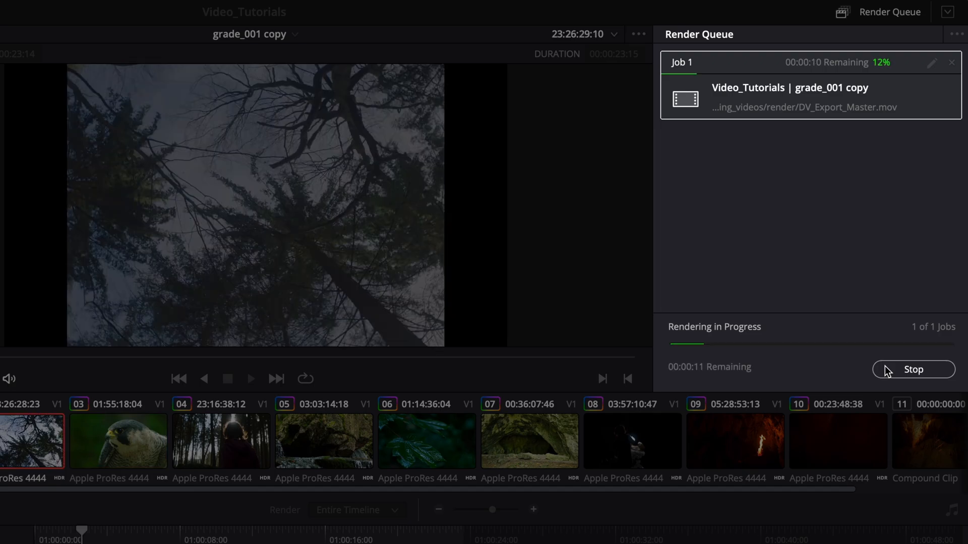